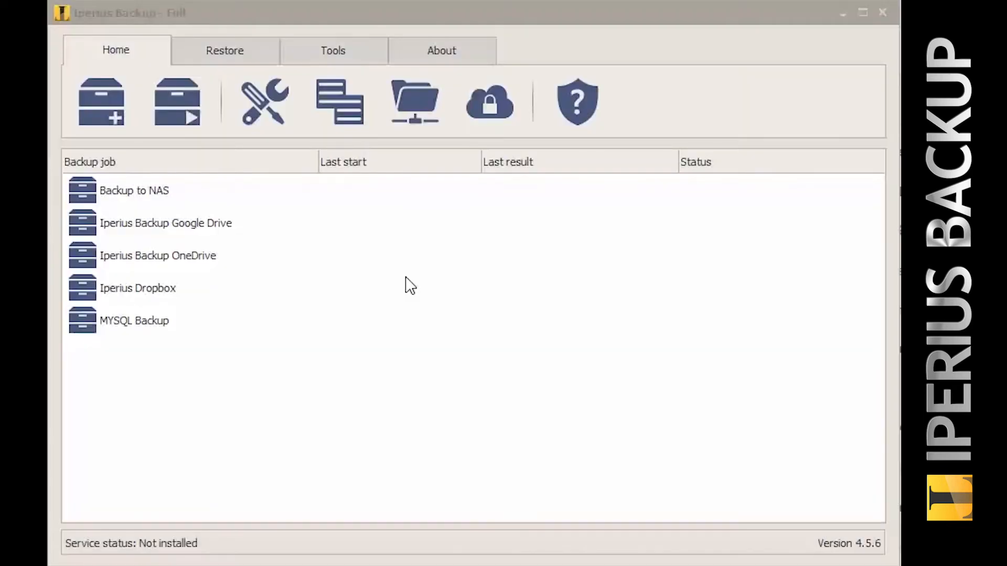
{"action": "mouse_move", "coordinate": [247, 193]}
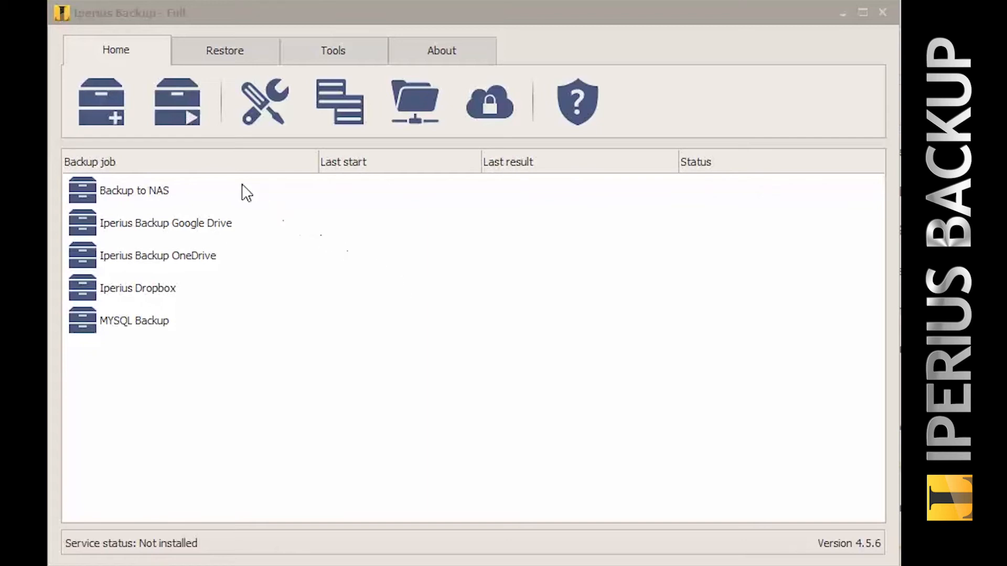
{"action": "mouse_move", "coordinate": [101, 103]}
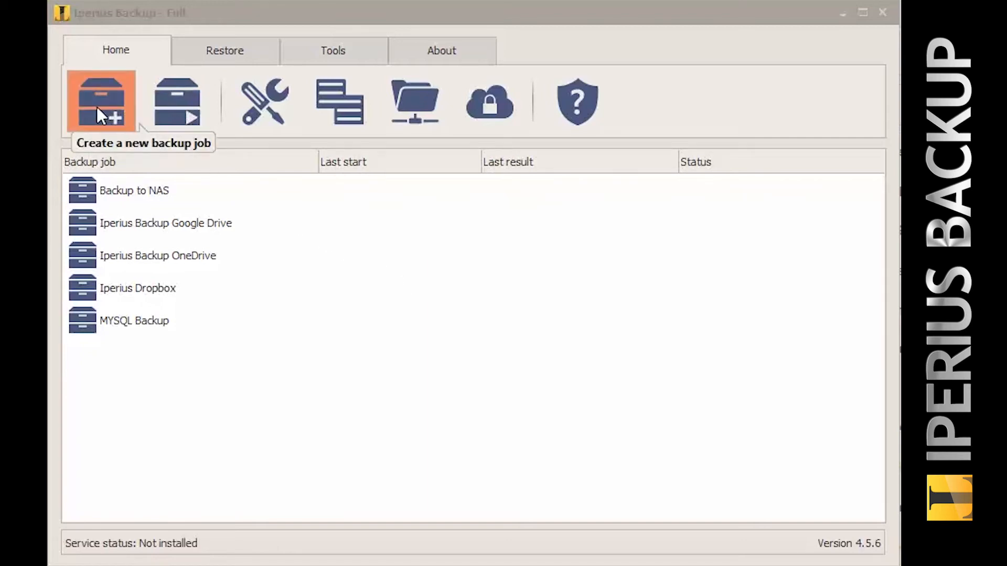
Create a new backup job from the Home tab.
{"action": "left_click", "coordinate": [100, 101]}
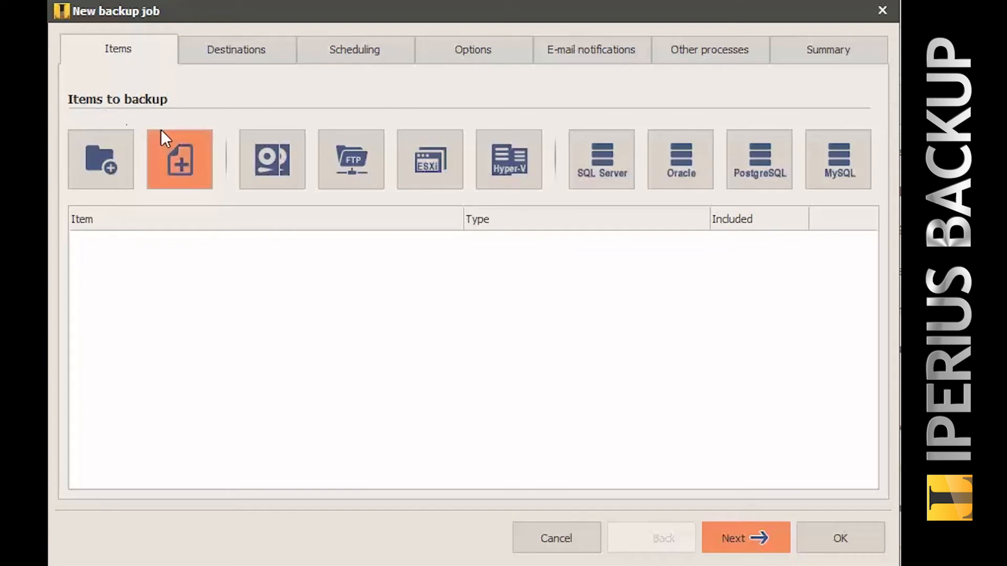
{"action": "mouse_move", "coordinate": [271, 159]}
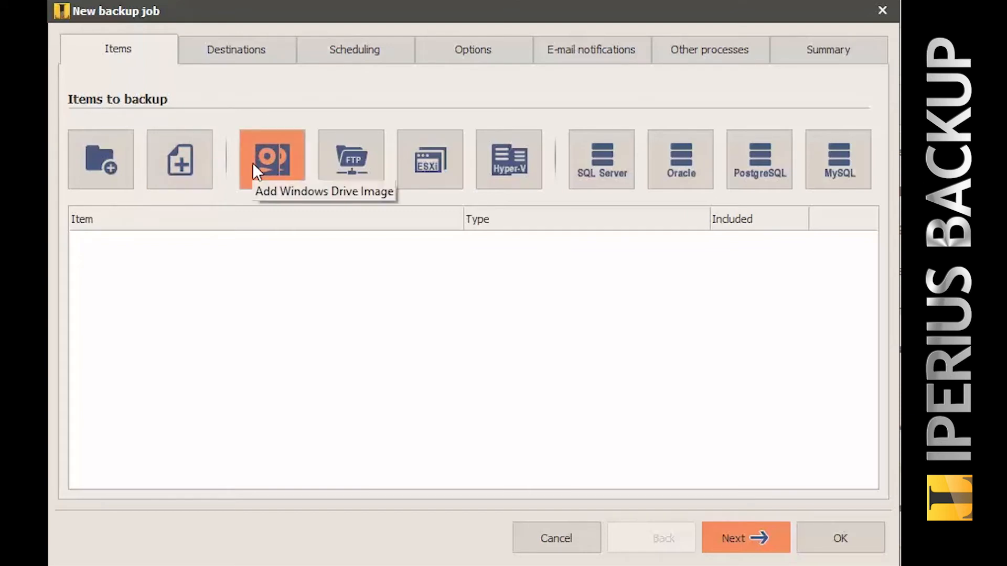
{"action": "mouse_move", "coordinate": [271, 160]}
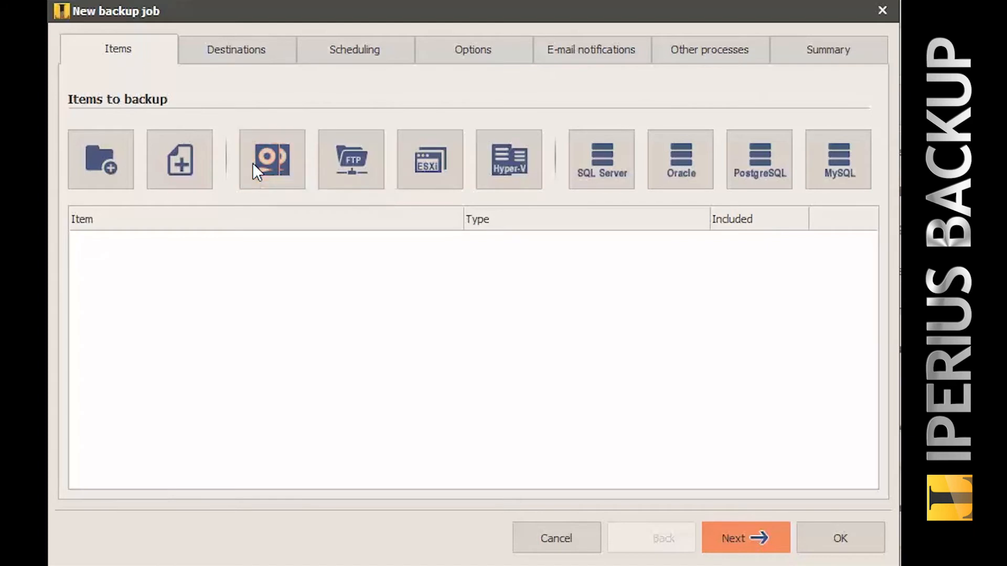
Add a Windows drive image of C:\ saved to network path \\nas\share.
{"action": "left_click", "coordinate": [271, 159]}
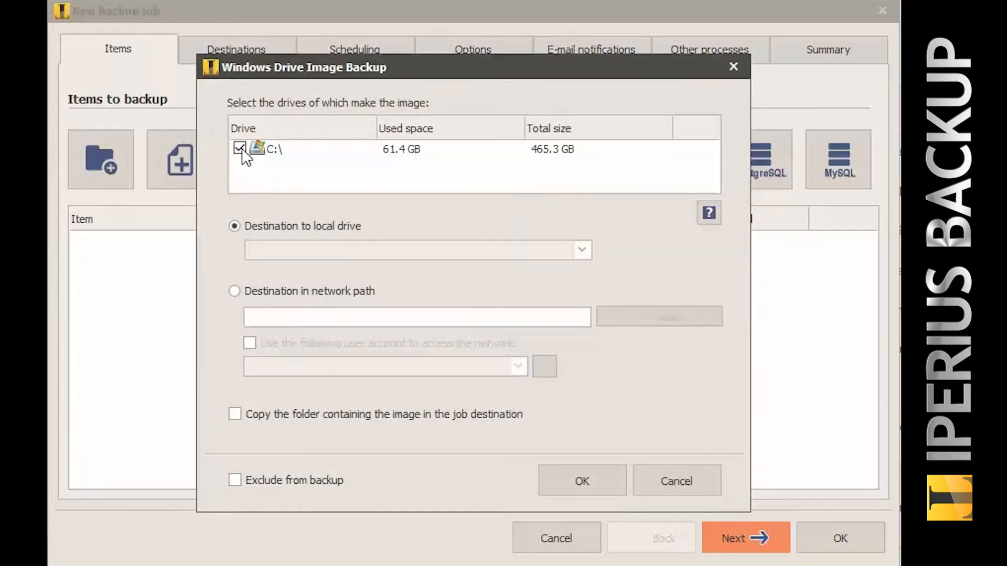
{"action": "mouse_move", "coordinate": [250, 170]}
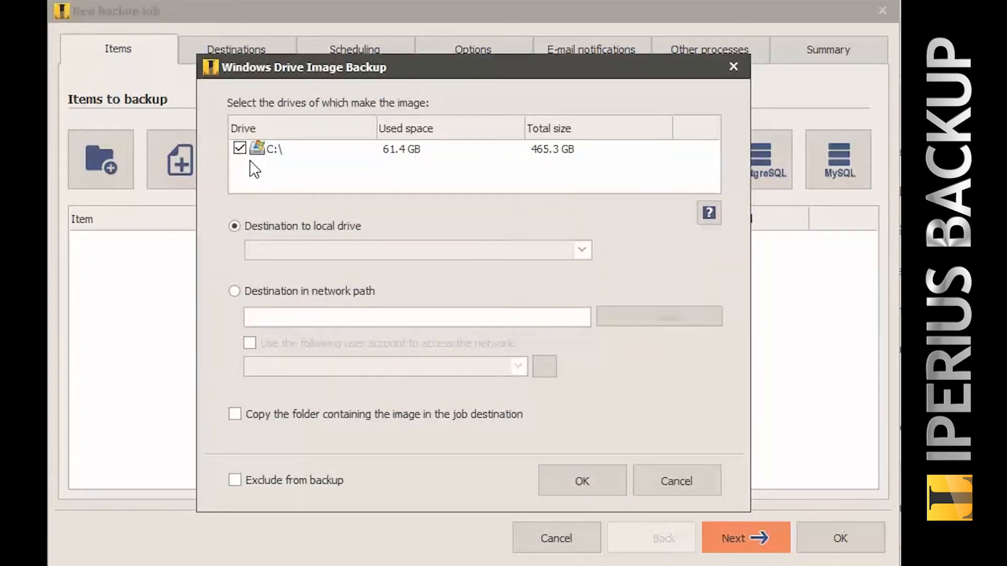
{"action": "mouse_move", "coordinate": [284, 251]}
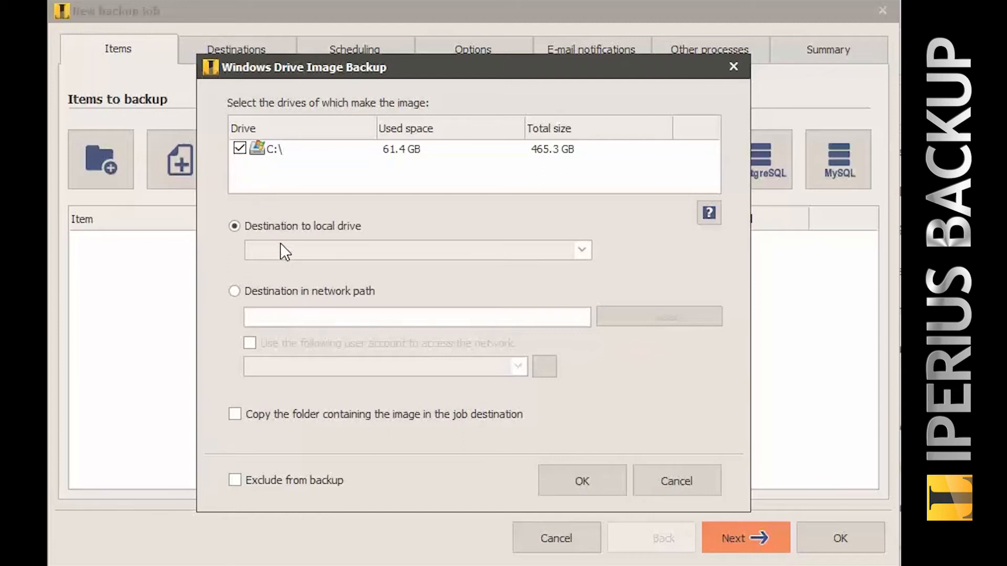
{"action": "mouse_move", "coordinate": [281, 256]}
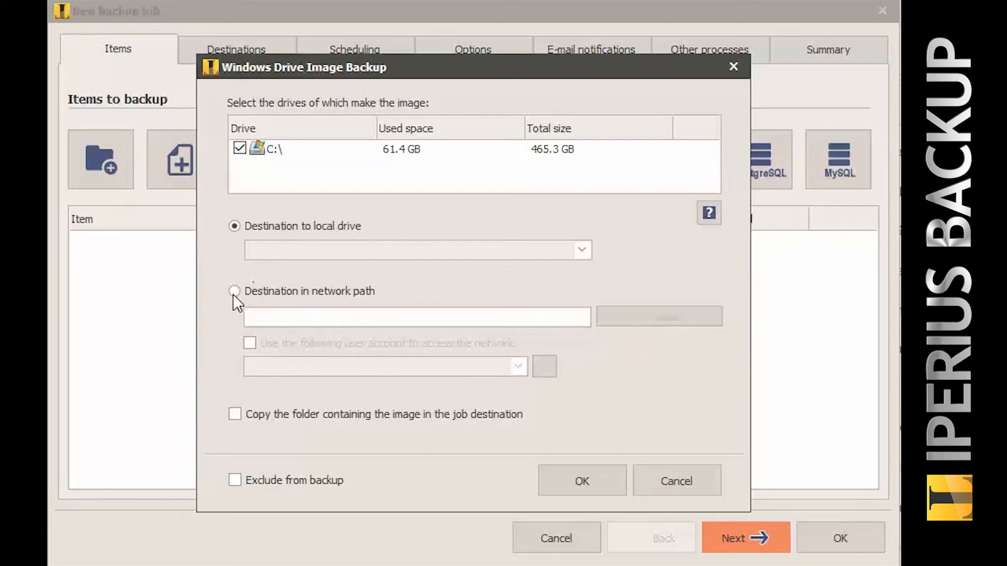
{"action": "left_click", "coordinate": [234, 291]}
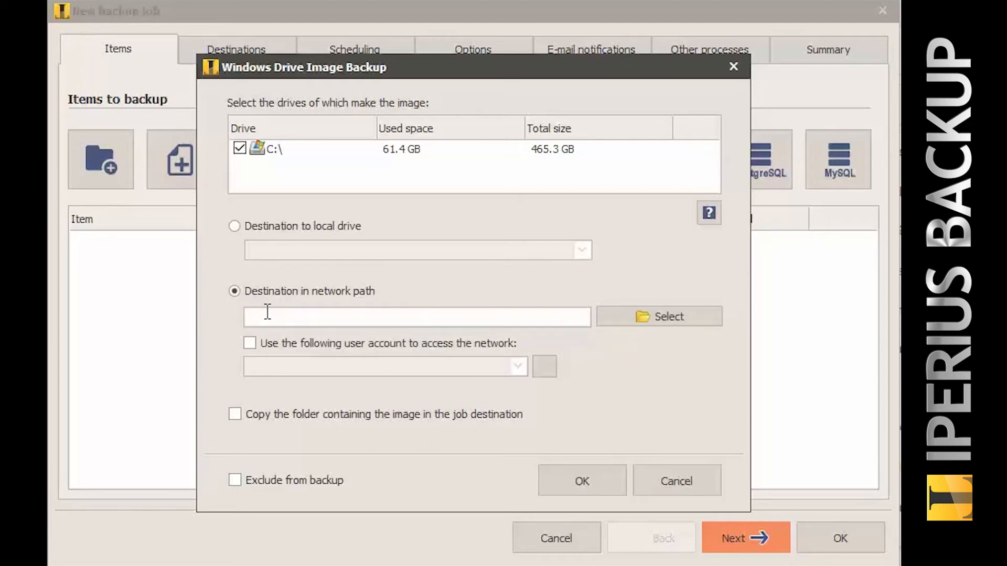
{"action": "type", "text": "\\\\nas\\sha"}
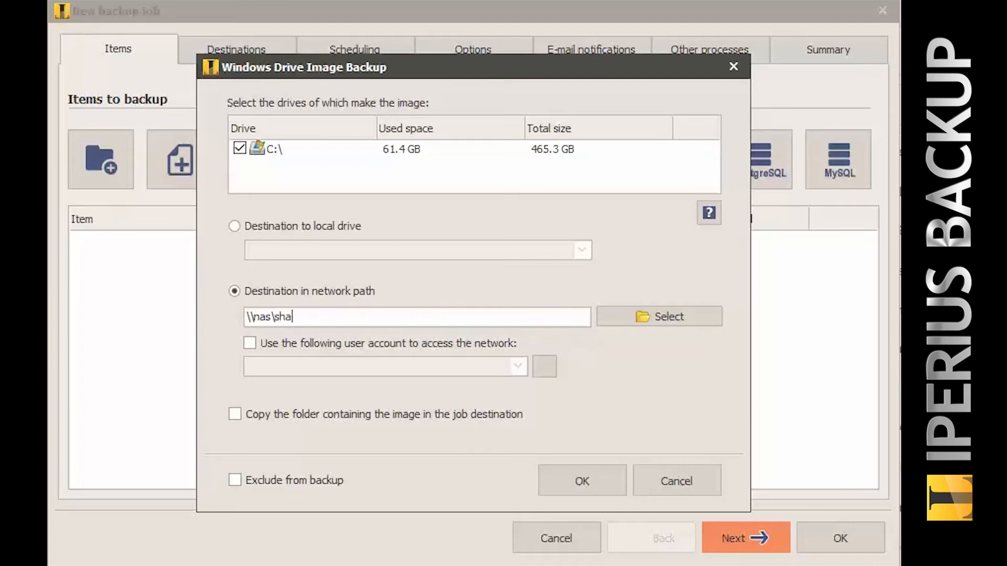
{"action": "type", "text": "re"}
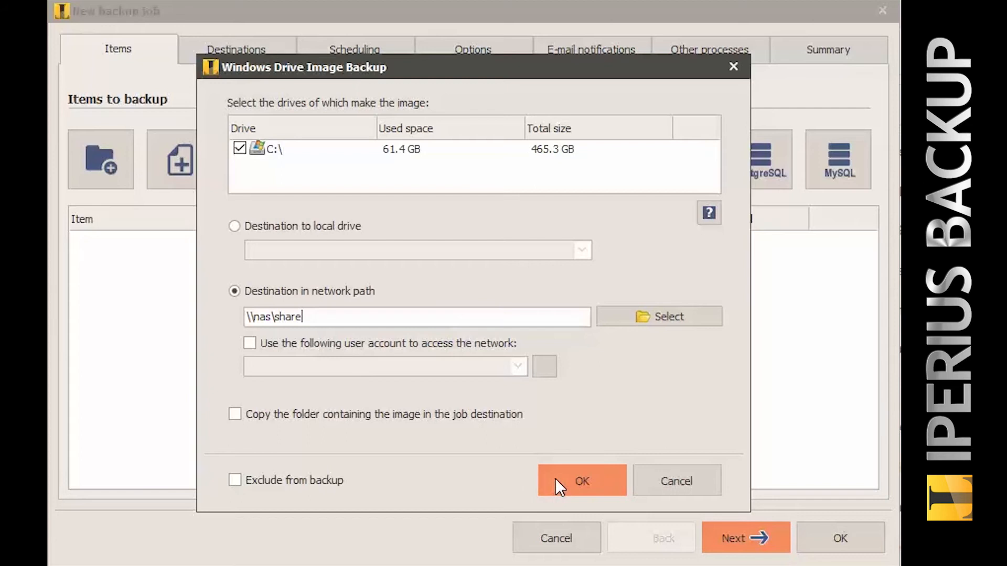
{"action": "left_click", "coordinate": [581, 480]}
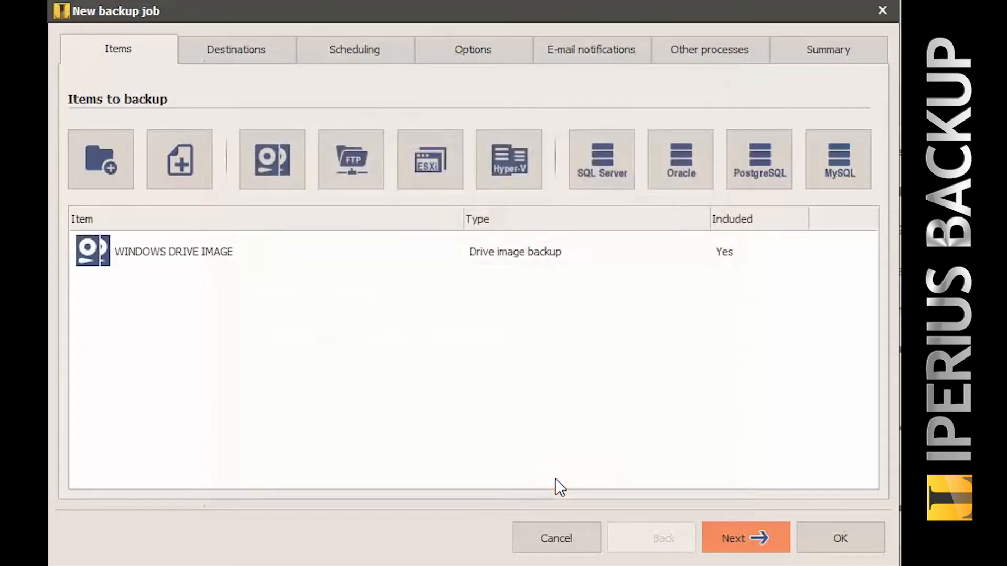
{"action": "mouse_move", "coordinate": [732, 538]}
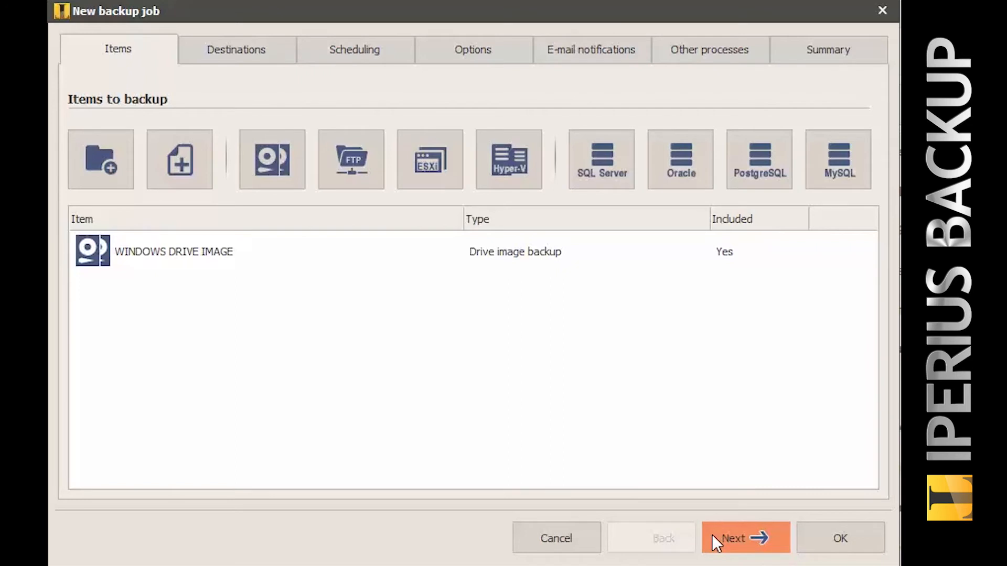
Advance the new job to the Destinations page.
{"action": "left_click", "coordinate": [744, 538]}
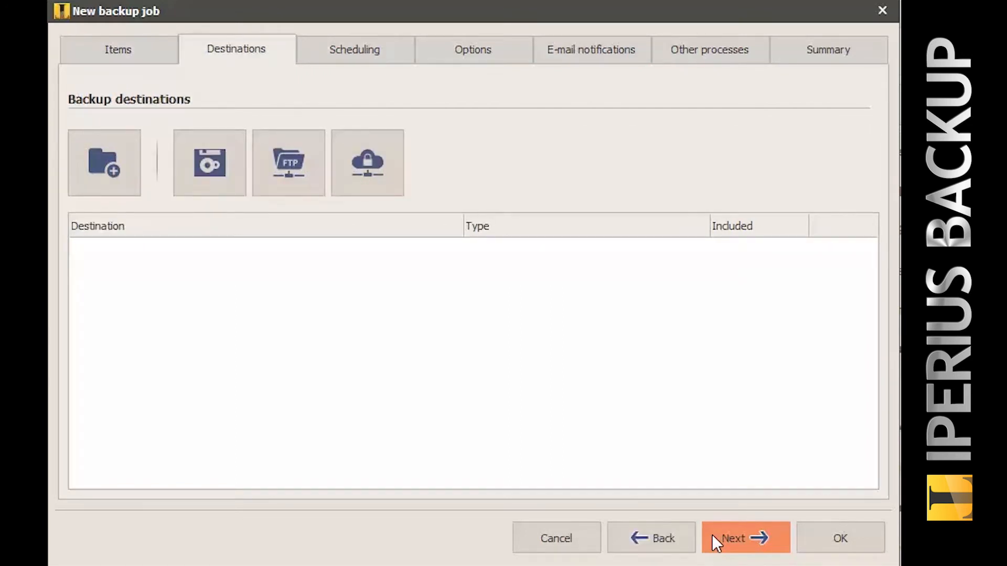
{"action": "mouse_move", "coordinate": [104, 163]}
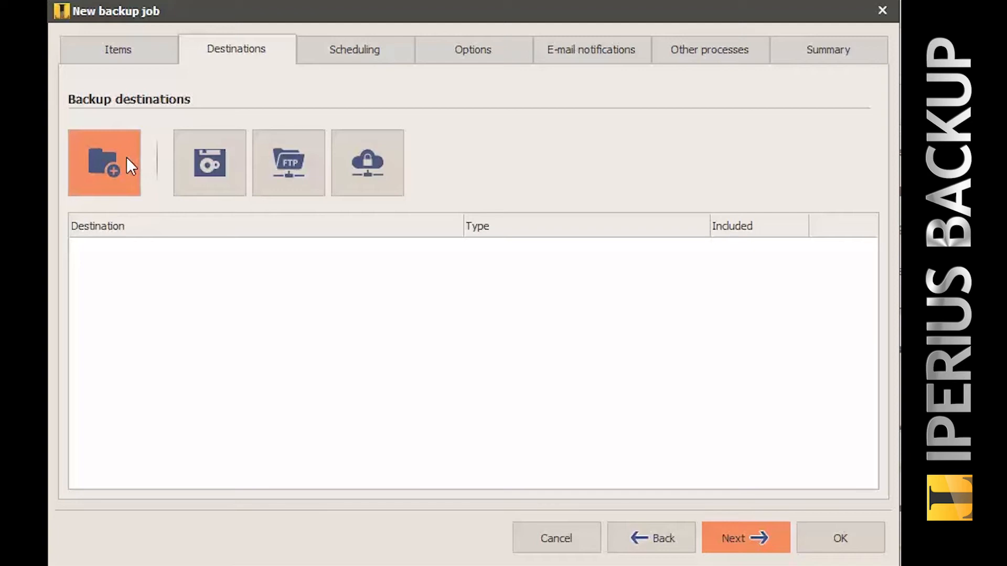
{"action": "mouse_move", "coordinate": [104, 163]}
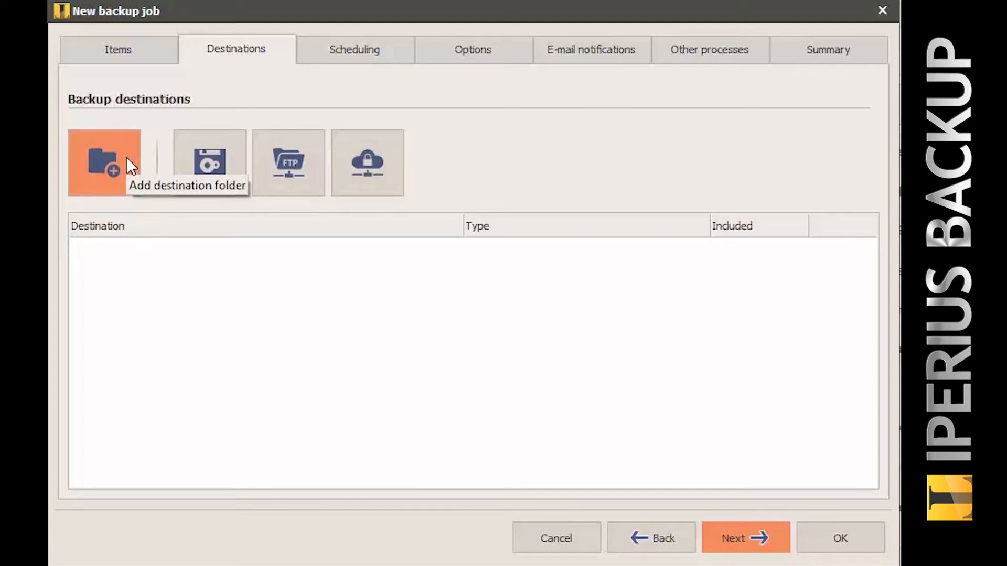
Add destination folder \\nas\share\backup with full backup each time and 4 copies.
{"action": "left_click", "coordinate": [104, 162]}
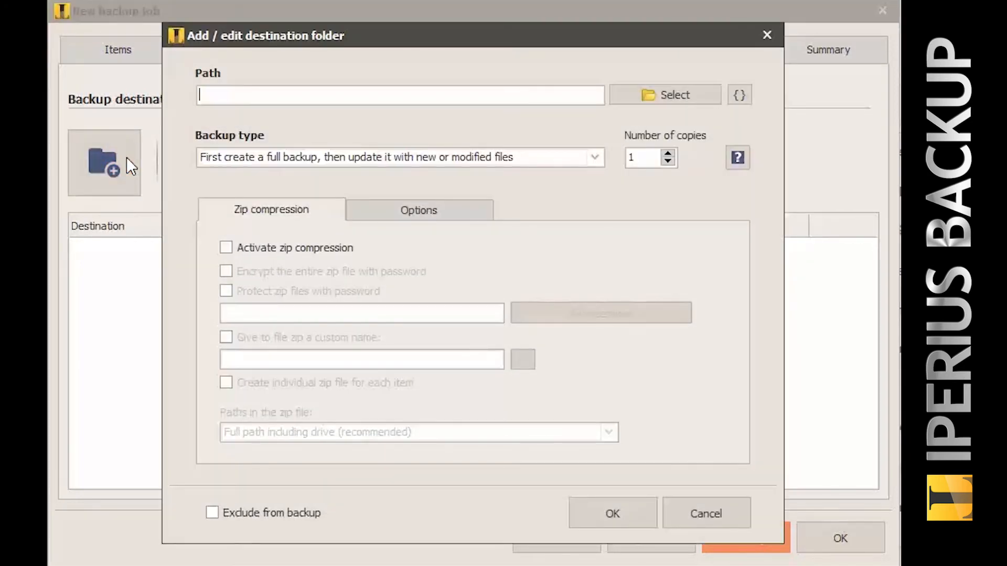
{"action": "type", "text": "\\\\nas\\sha"}
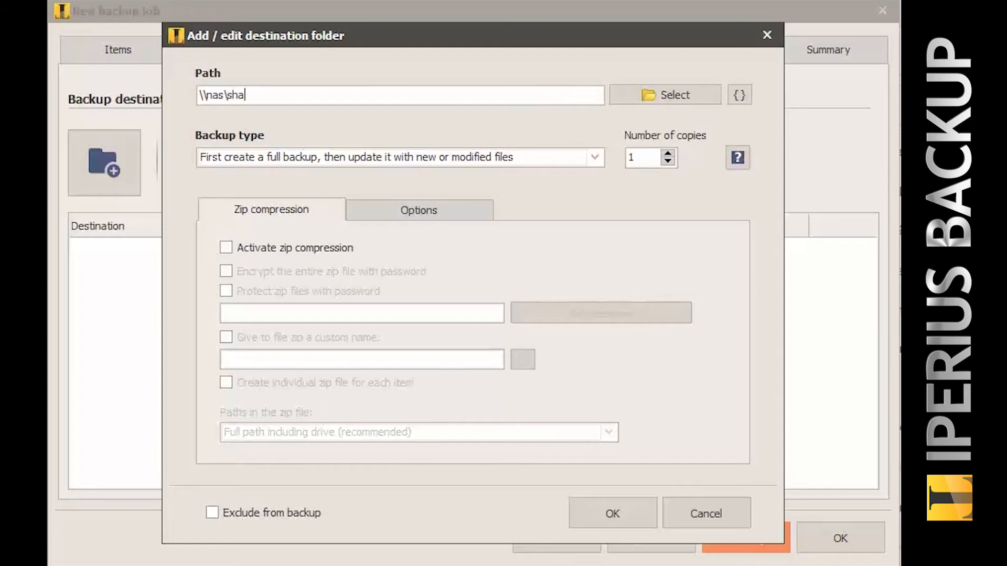
{"action": "type", "text": "re\\ba"}
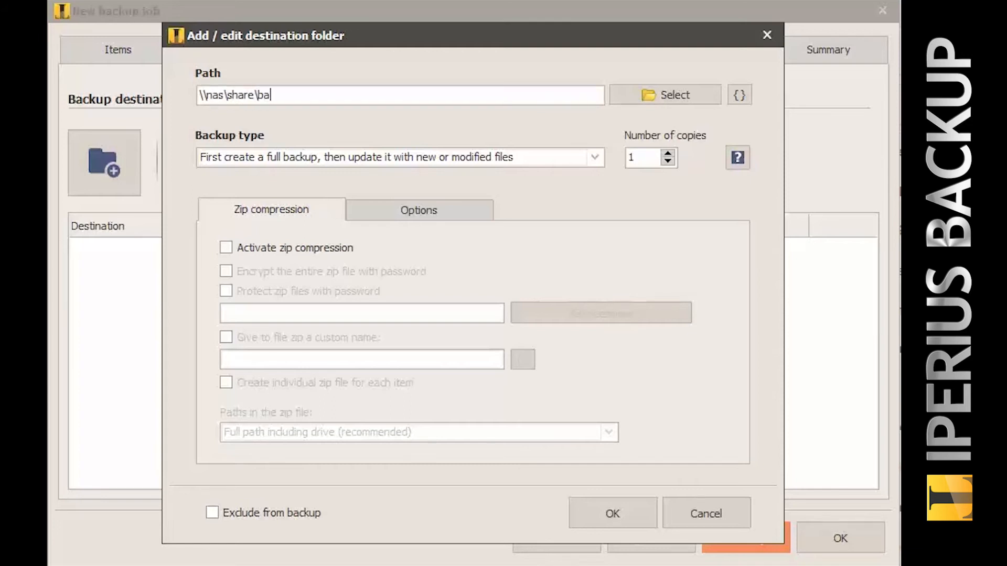
{"action": "type", "text": "ckup"}
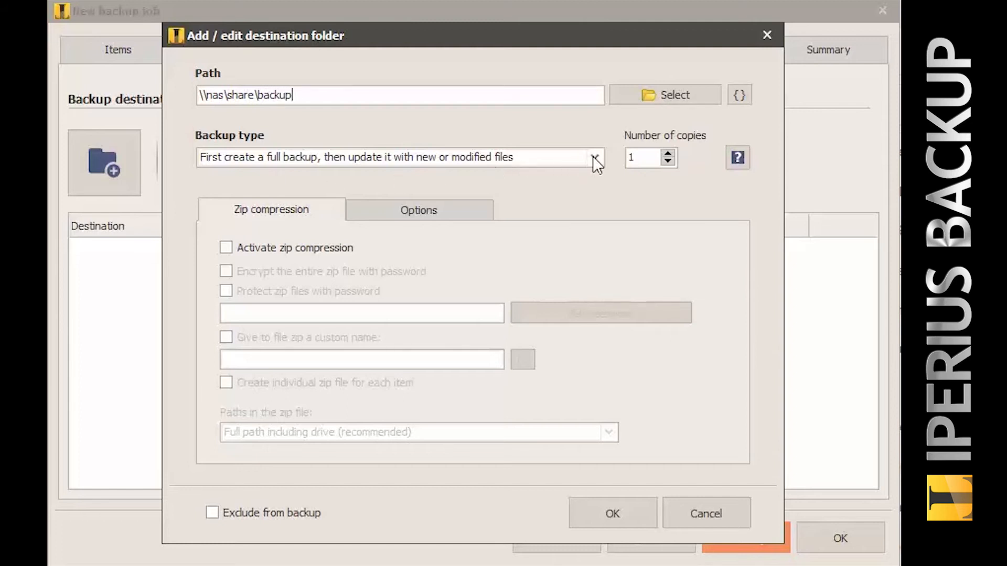
{"action": "left_click", "coordinate": [593, 157]}
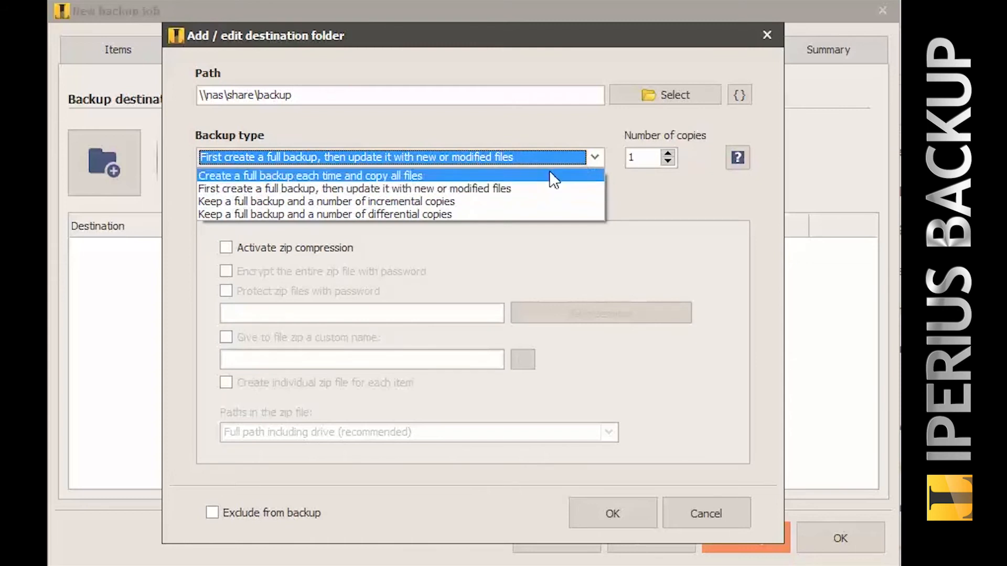
{"action": "left_click", "coordinate": [308, 175]}
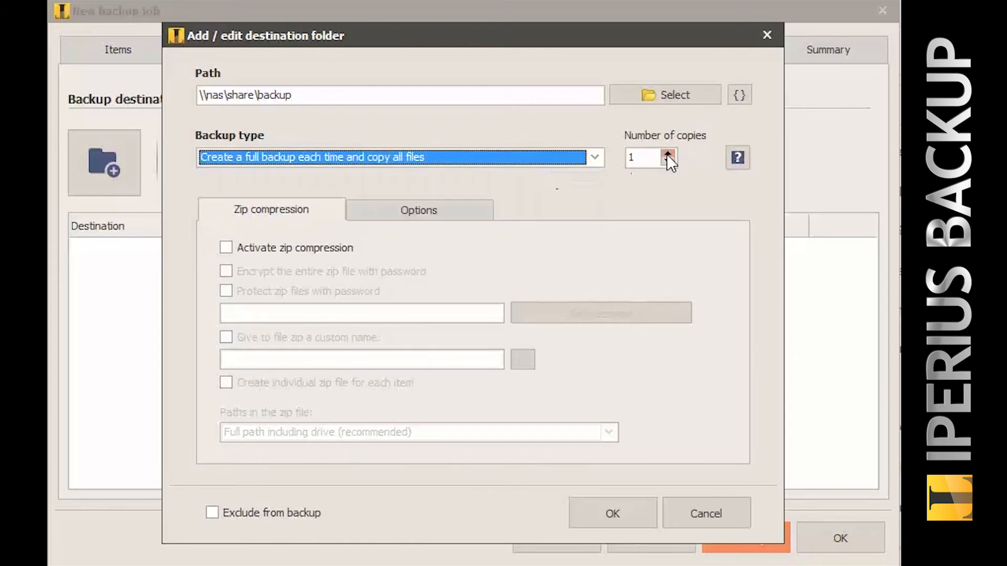
{"action": "left_click", "coordinate": [667, 154]}
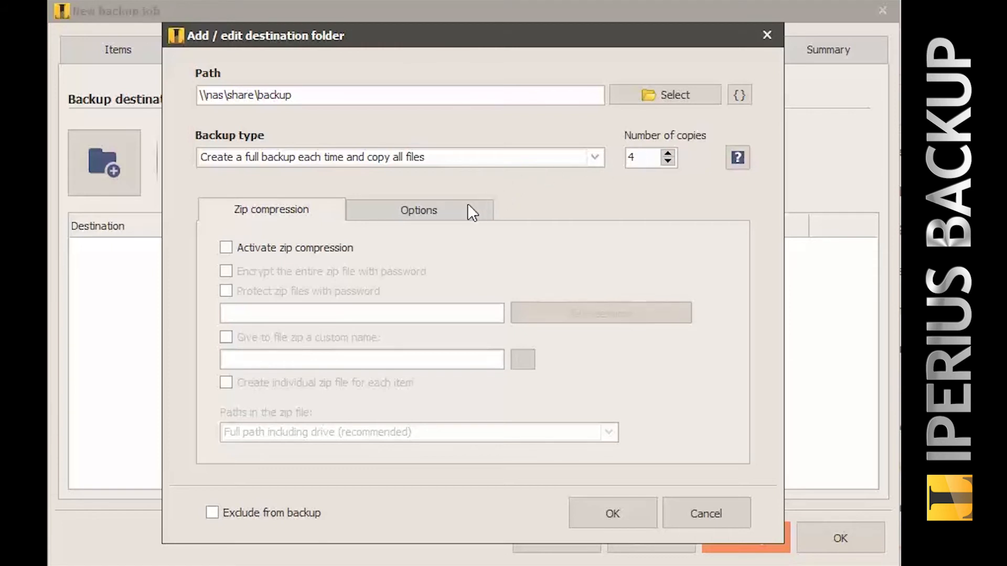
Allow empty folders in the destination's options and confirm the \\nas\share\backup destination.
{"action": "left_click", "coordinate": [418, 209]}
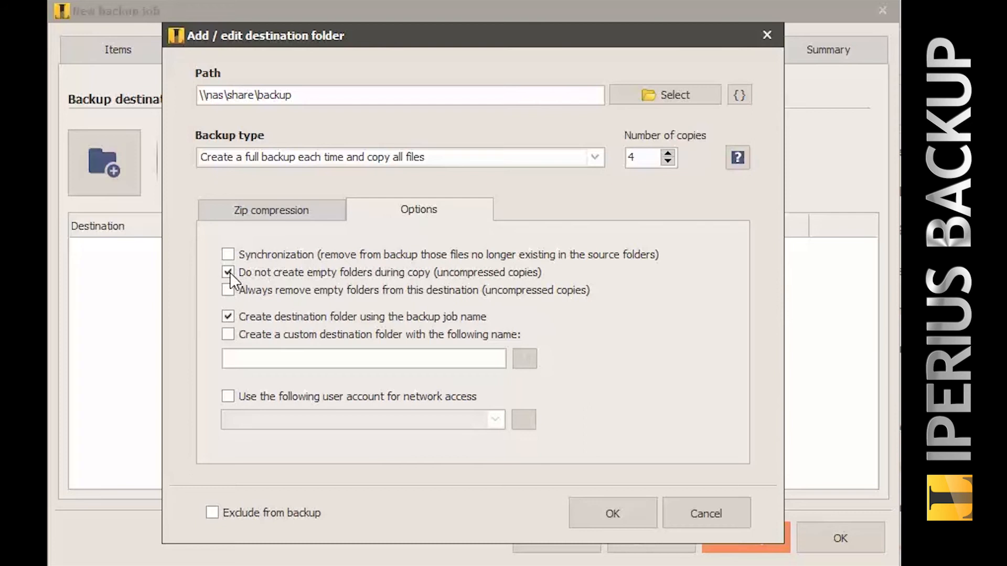
{"action": "left_click", "coordinate": [228, 272]}
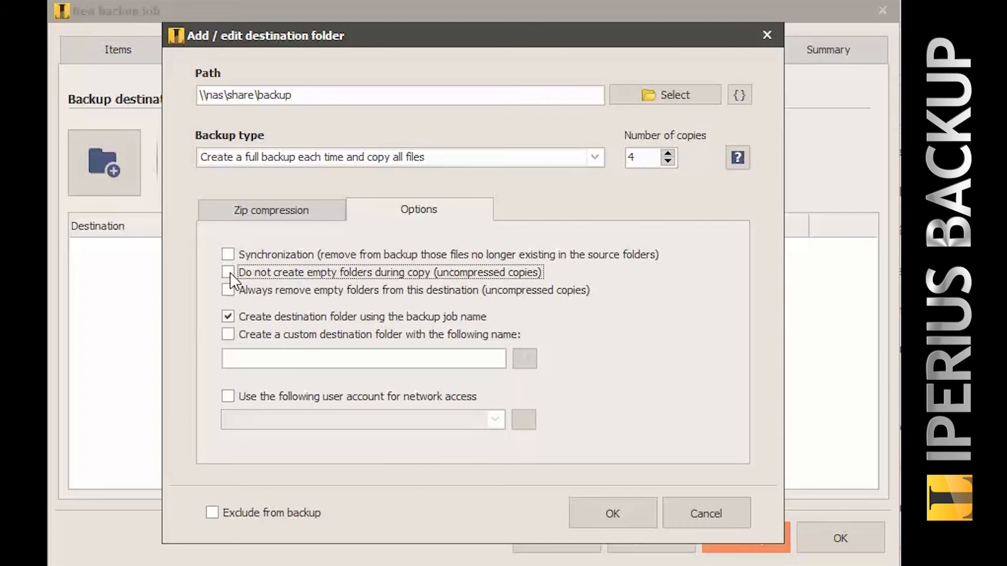
{"action": "mouse_move", "coordinate": [571, 507]}
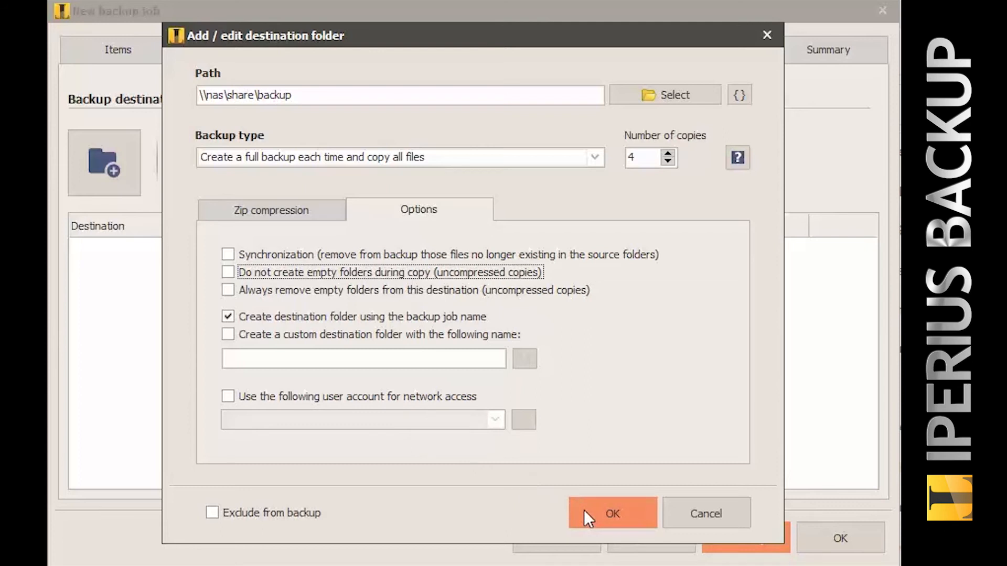
{"action": "left_click", "coordinate": [610, 513]}
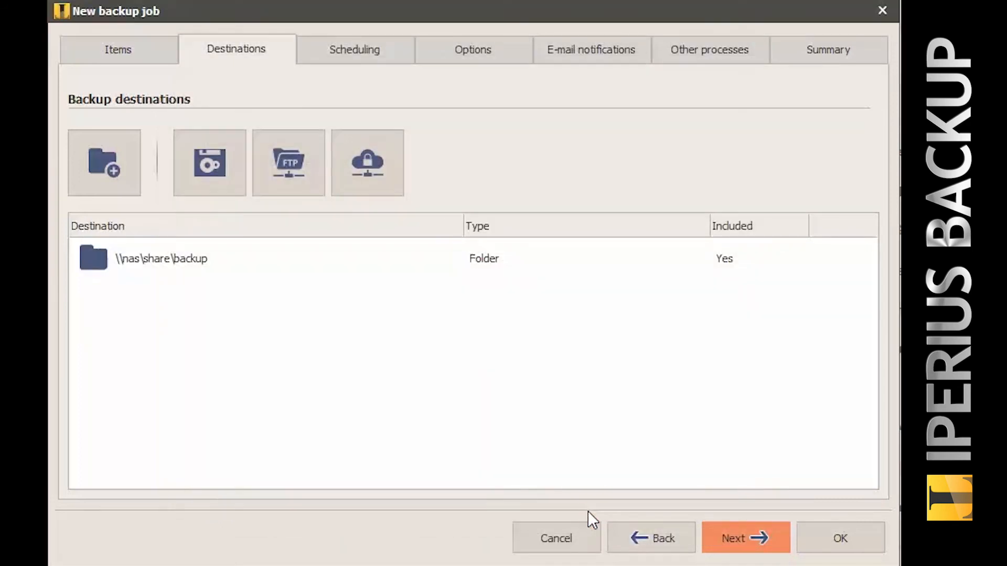
{"action": "mouse_move", "coordinate": [771, 547]}
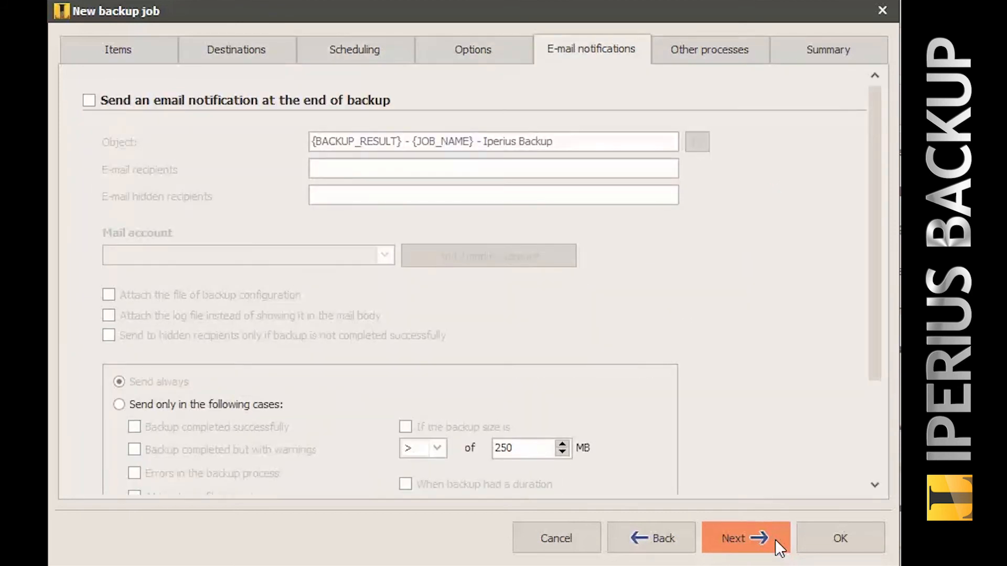
Skip ahead to the Summary and save the job as WINDOWS DRIVE IMAGE.
{"action": "left_click", "coordinate": [745, 538]}
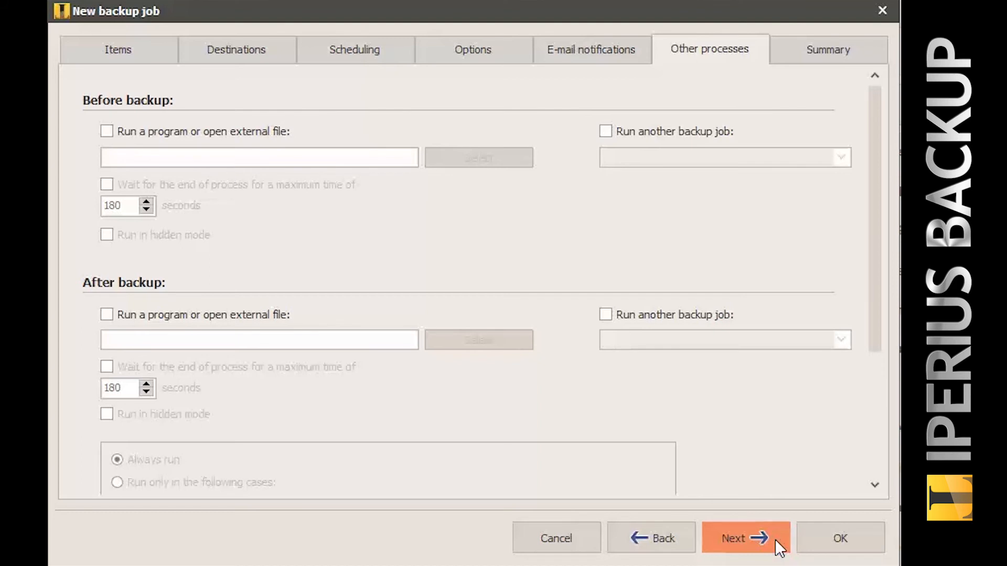
{"action": "left_click", "coordinate": [746, 538]}
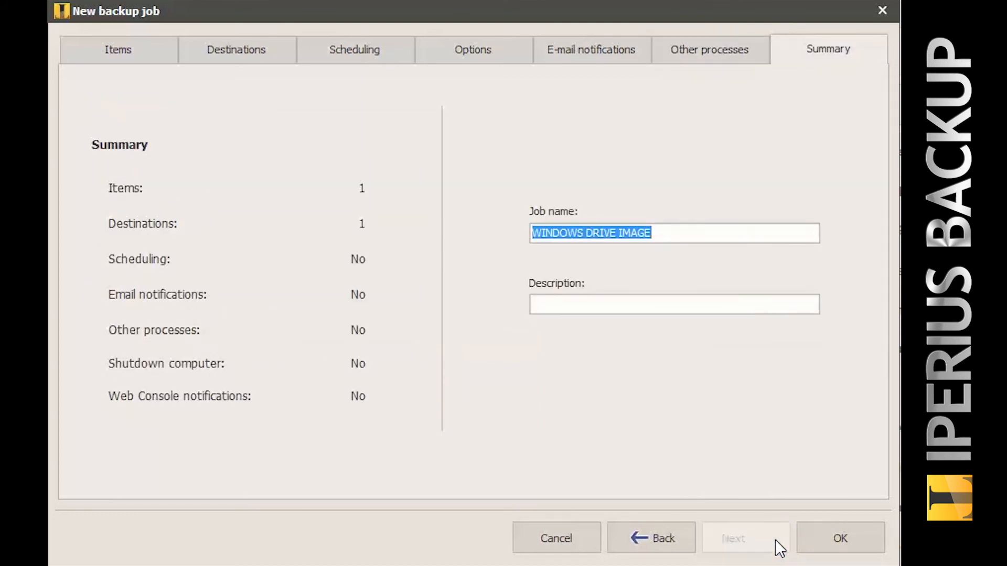
{"action": "mouse_move", "coordinate": [839, 538]}
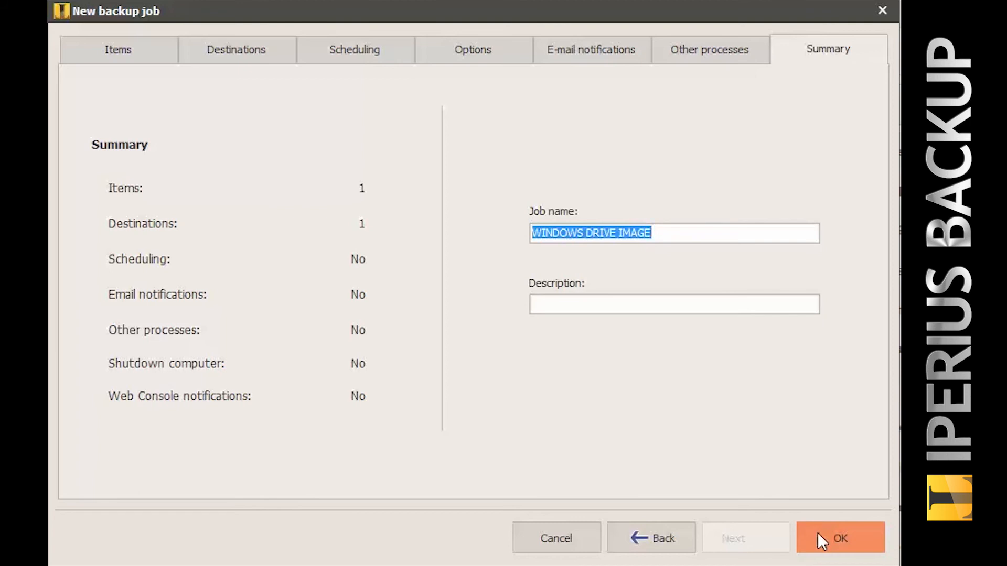
{"action": "left_click", "coordinate": [841, 538]}
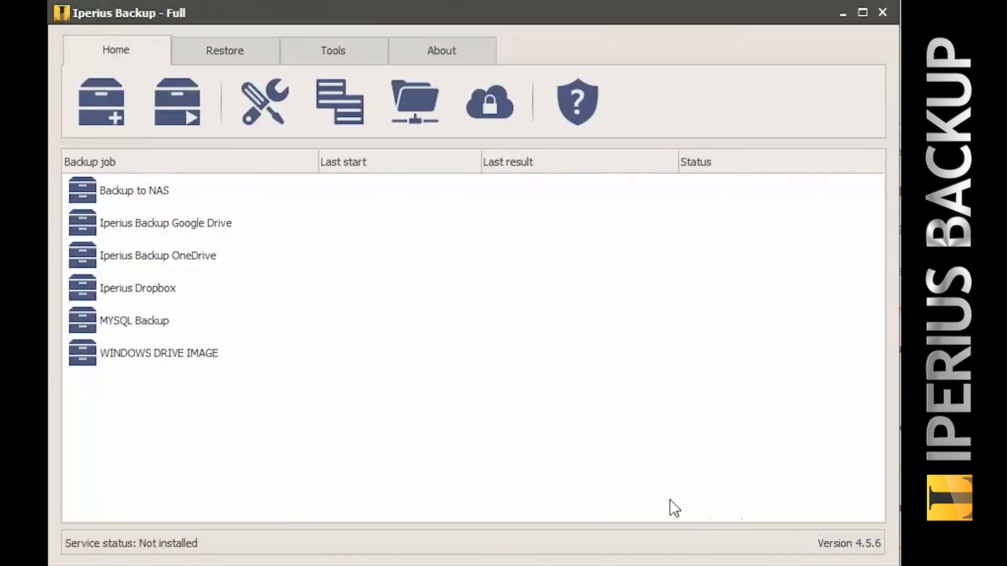
Select the WINDOWS DRIVE IMAGE job and open its context menu.
{"action": "left_click", "coordinate": [159, 352]}
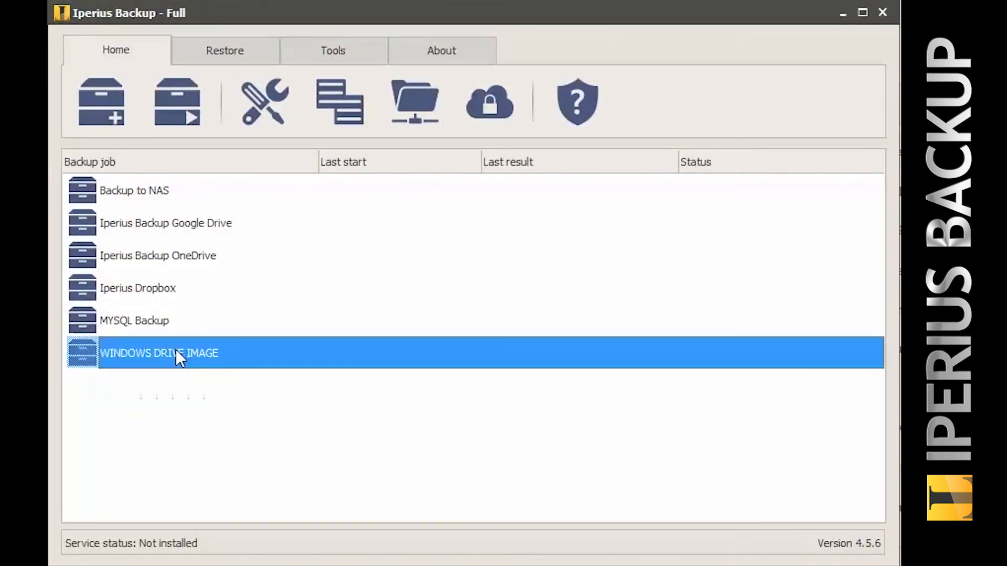
{"action": "right_click", "coordinate": [180, 352]}
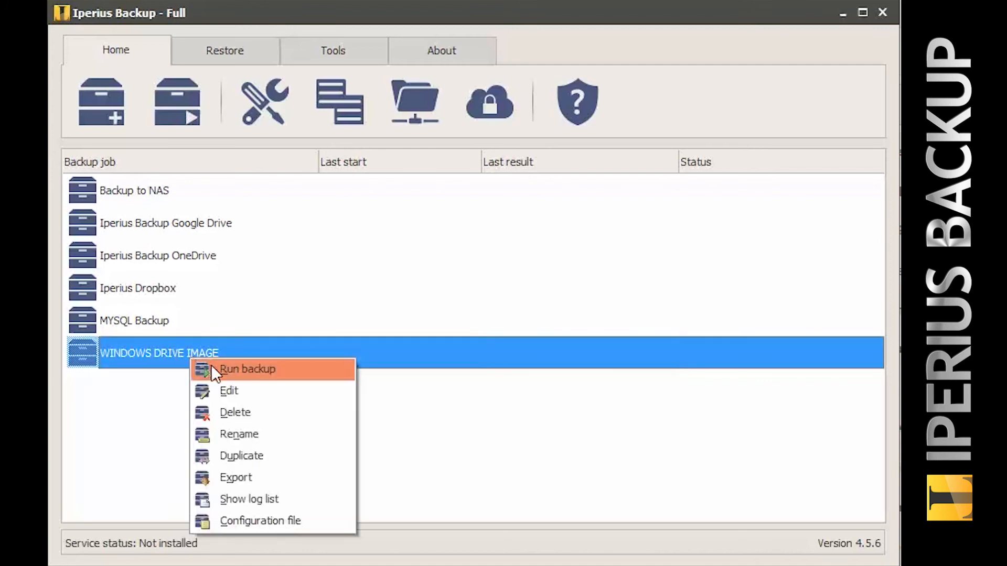